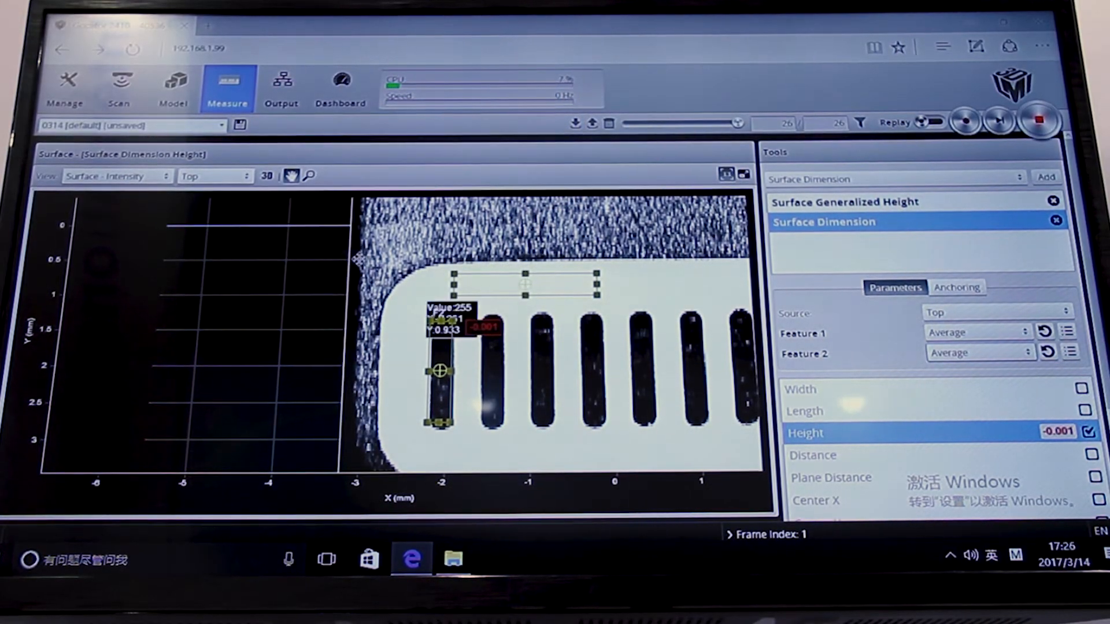
- Switch the data viewer to the 3D surface view of the scanned part
click(266, 176)
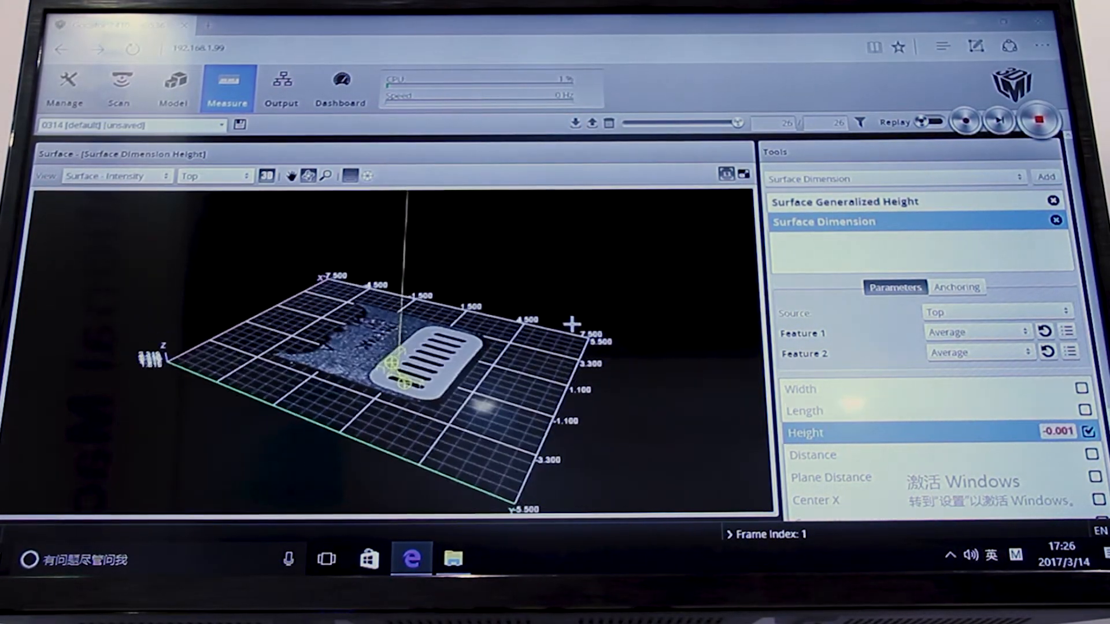